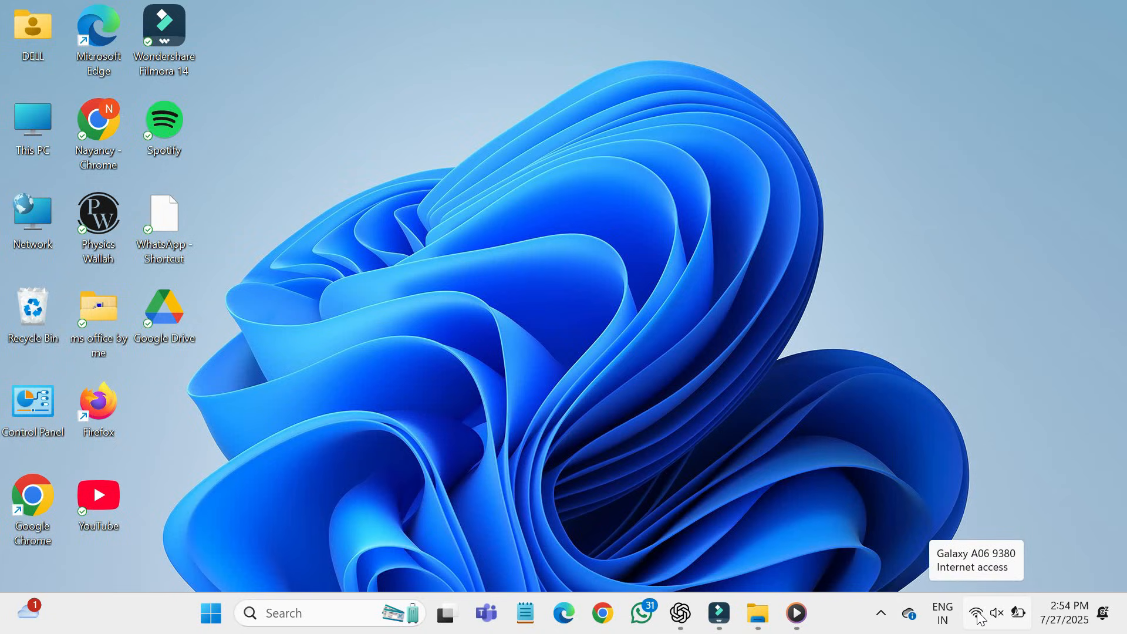
Check the Wi-Fi quick settings from the taskbar network icon
{"action": "left_click", "coordinate": [975, 612]}
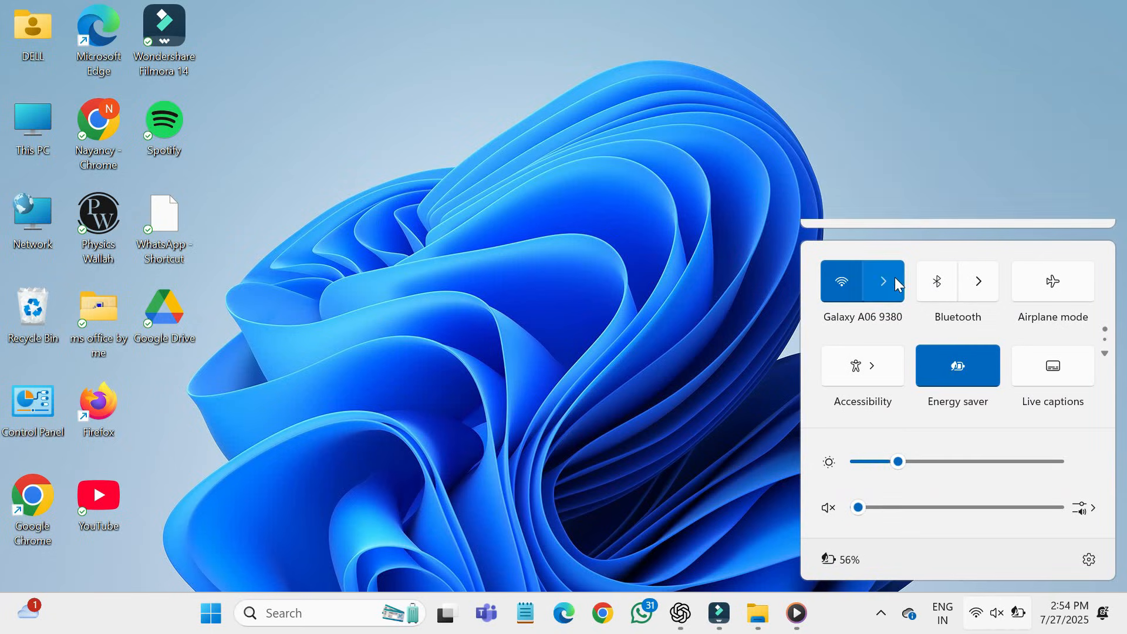
{"action": "left_click", "coordinate": [883, 281]}
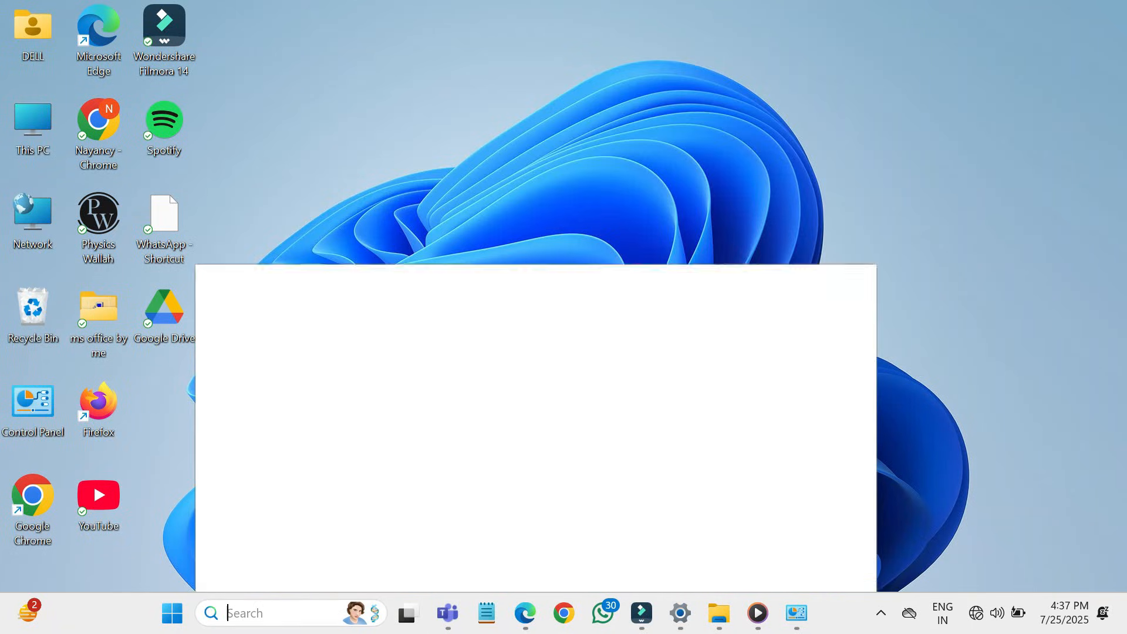
Launch Control Panel via search and disable the LAN proxy server in Internet Options
{"action": "type", "text": "control panel"}
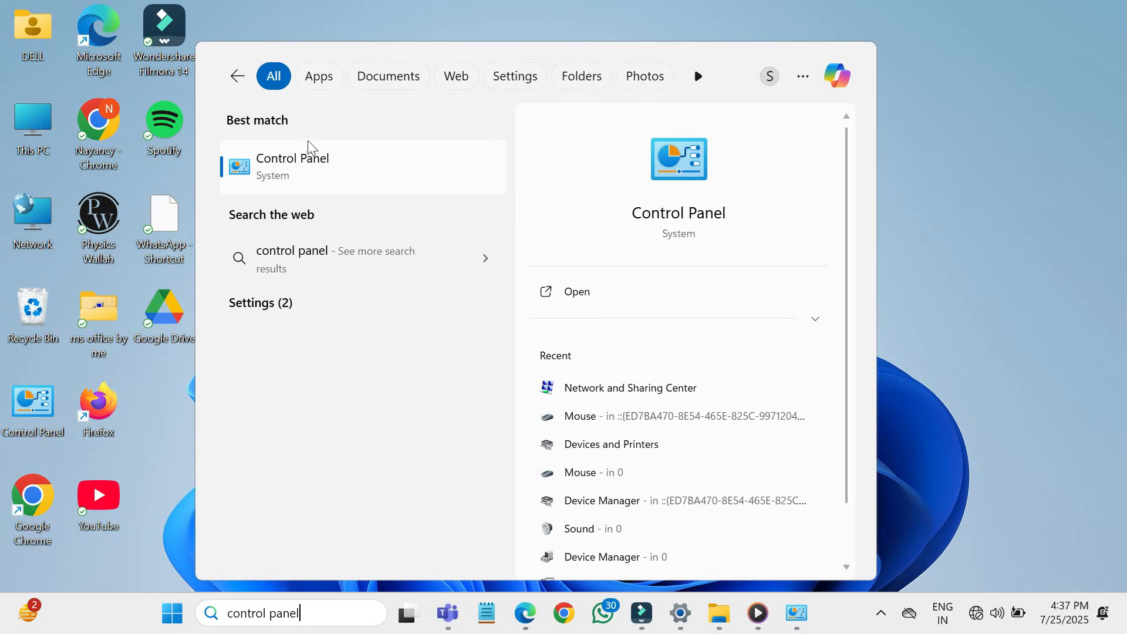
{"action": "left_click", "coordinate": [292, 166]}
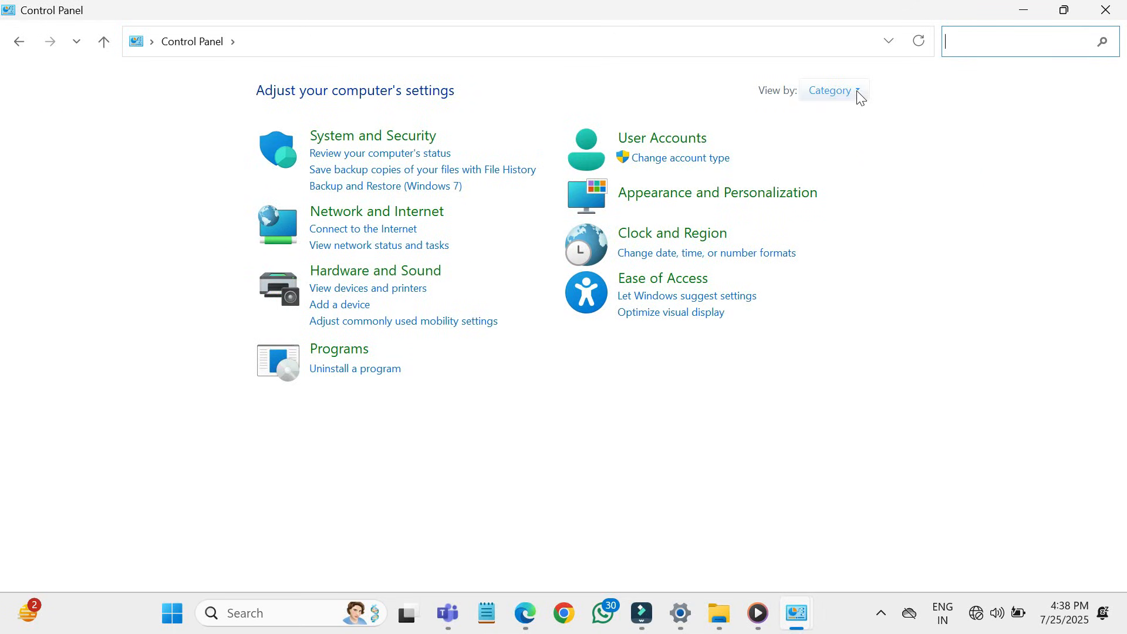
{"action": "left_click", "coordinate": [832, 90]}
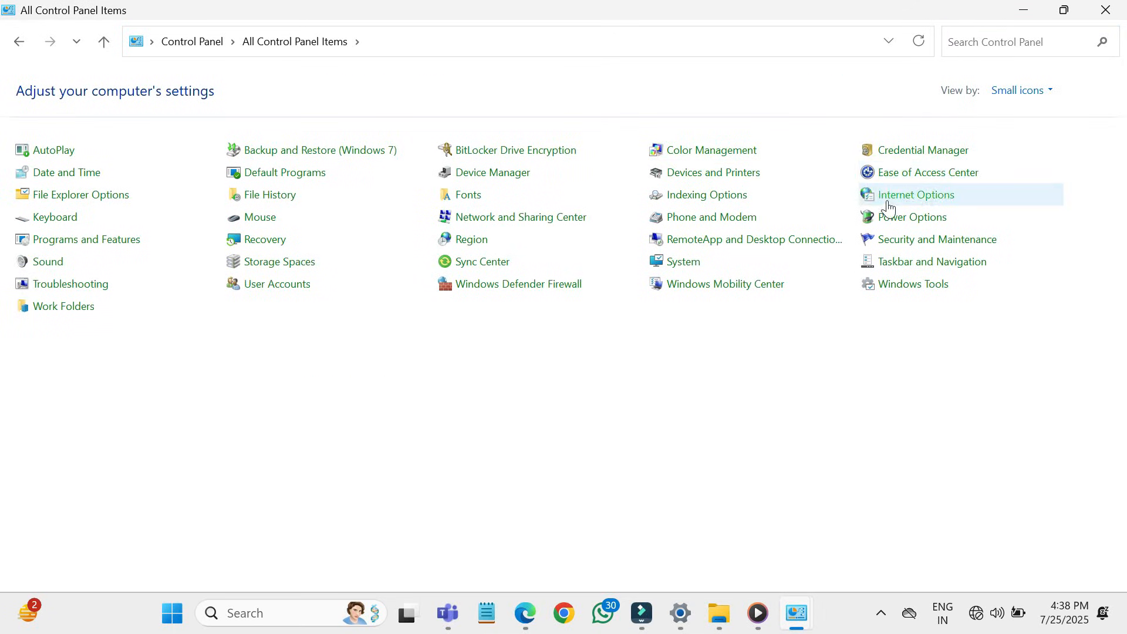
{"action": "mouse_move", "coordinate": [919, 202]}
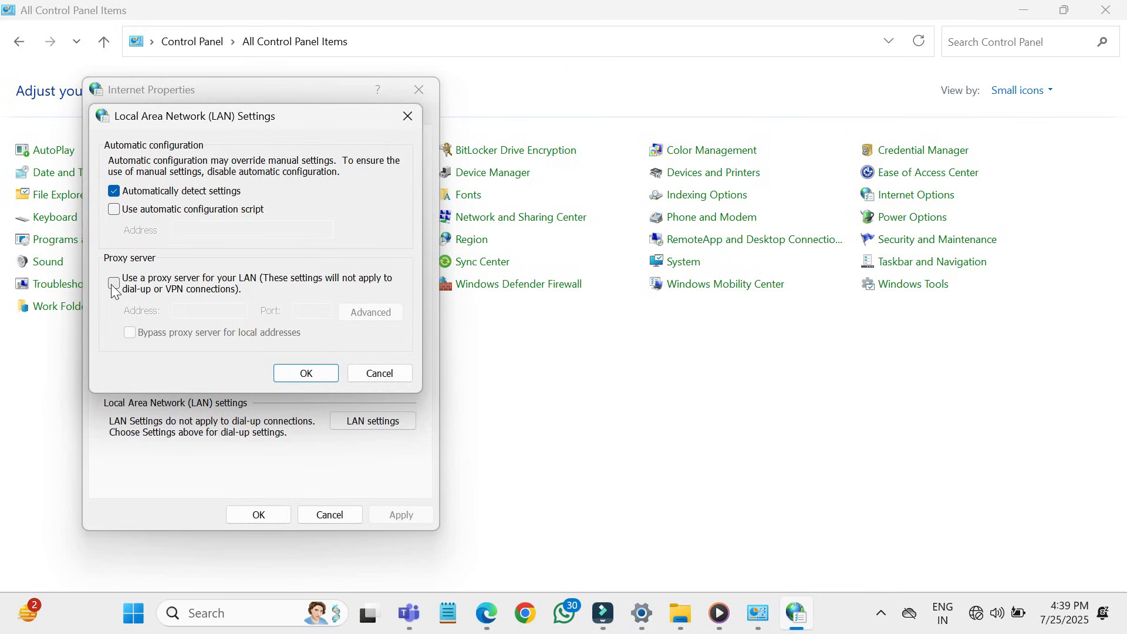
{"action": "left_click", "coordinate": [115, 283]}
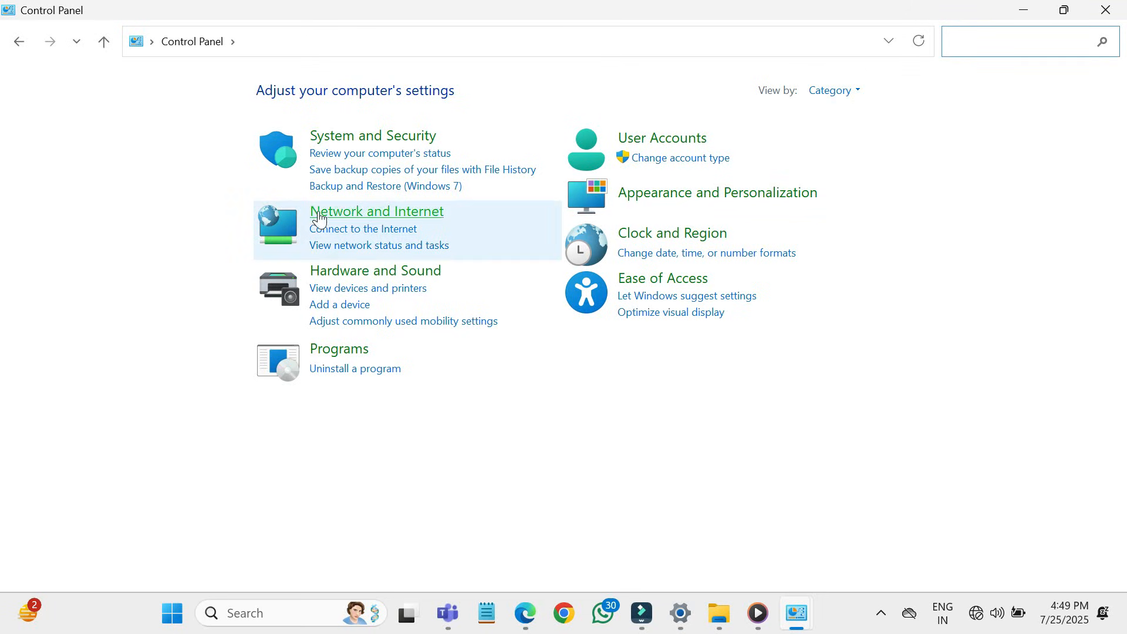
Reach the Wi-Fi connection properties through the Network and Sharing Center
{"action": "left_click", "coordinate": [376, 211]}
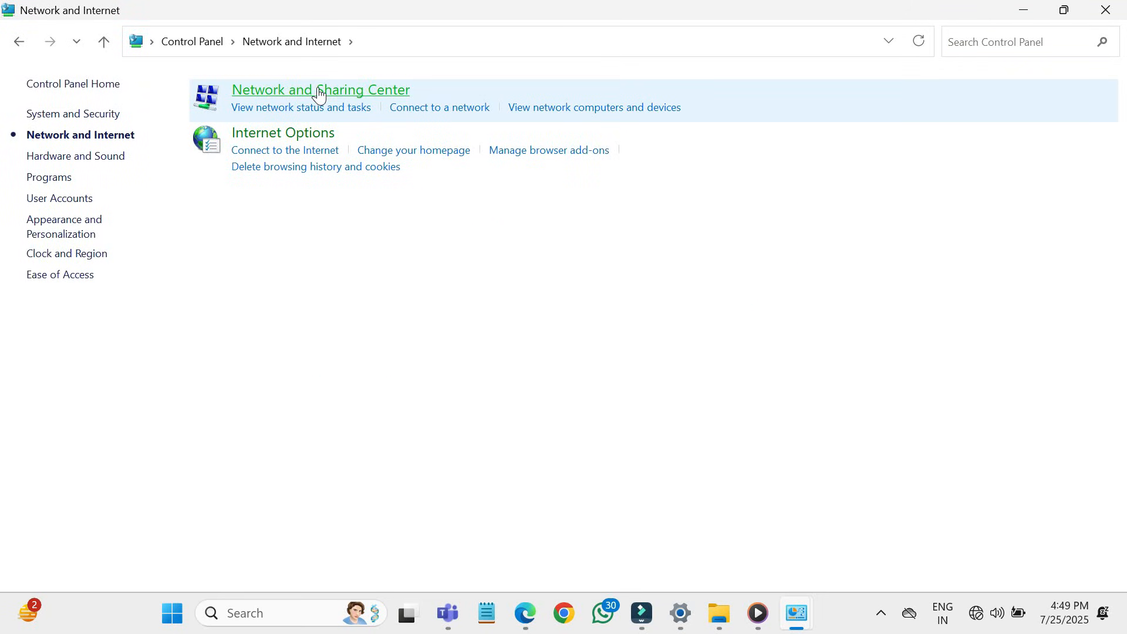
{"action": "left_click", "coordinate": [320, 89]}
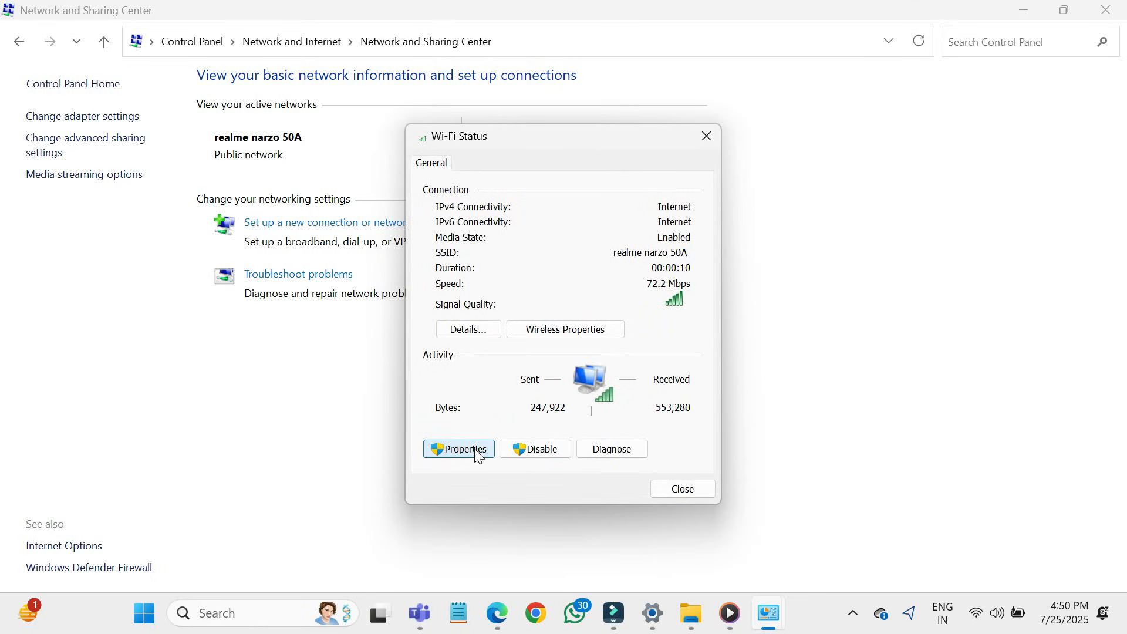
{"action": "left_click", "coordinate": [458, 448]}
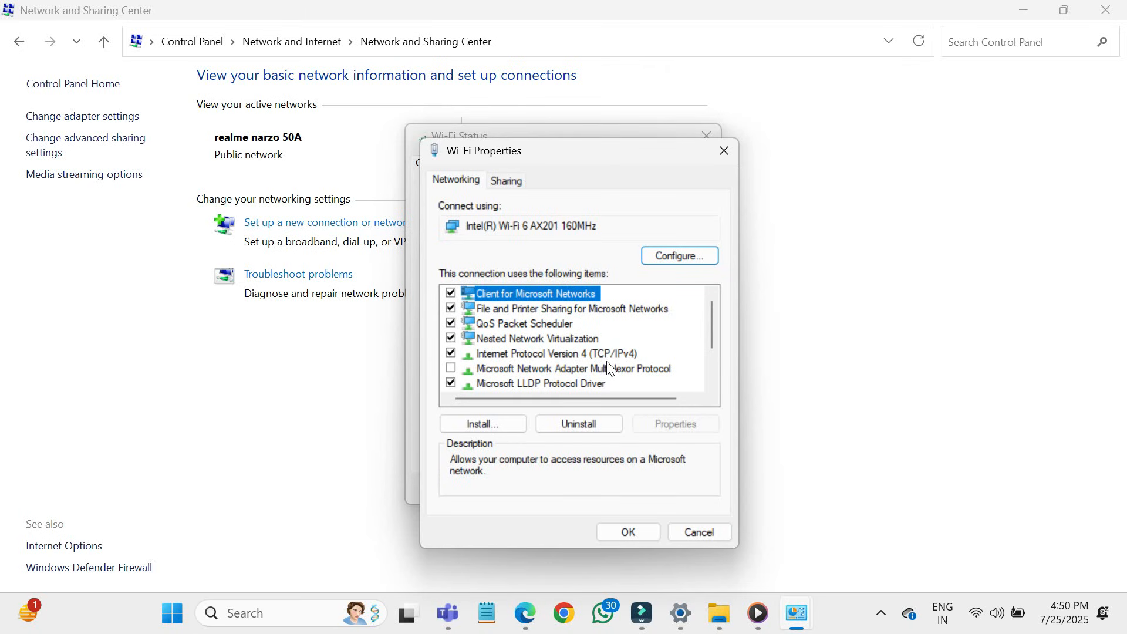
{"action": "mouse_move", "coordinate": [640, 345]}
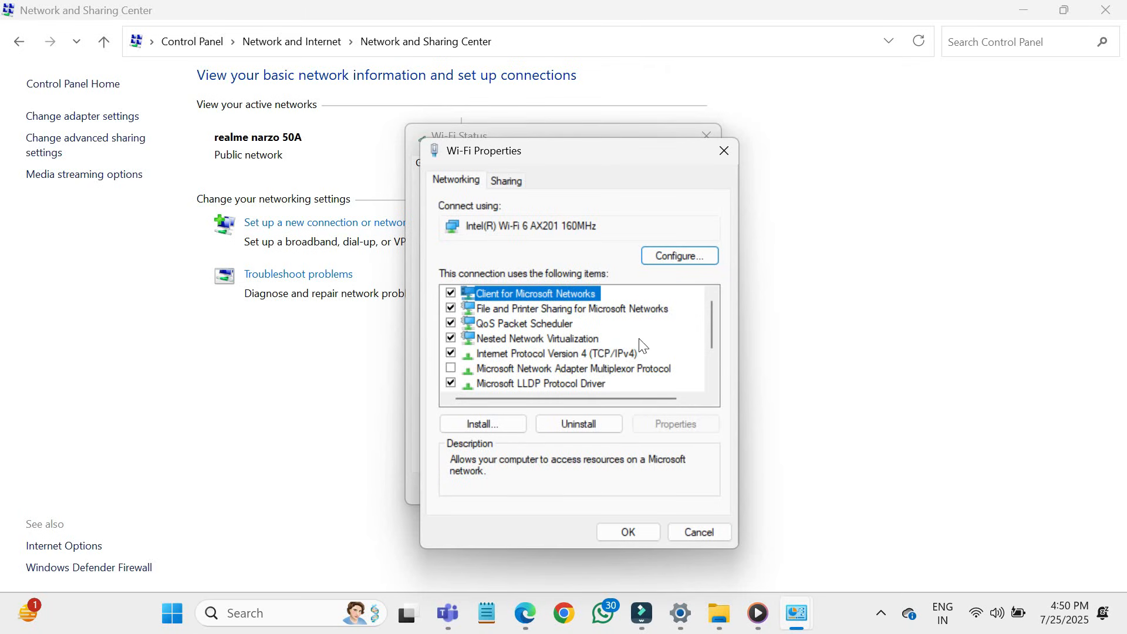
Set Wi-Fi IPv4 to obtain IP and DNS addresses automatically, then close the windows
{"action": "left_click", "coordinate": [554, 353]}
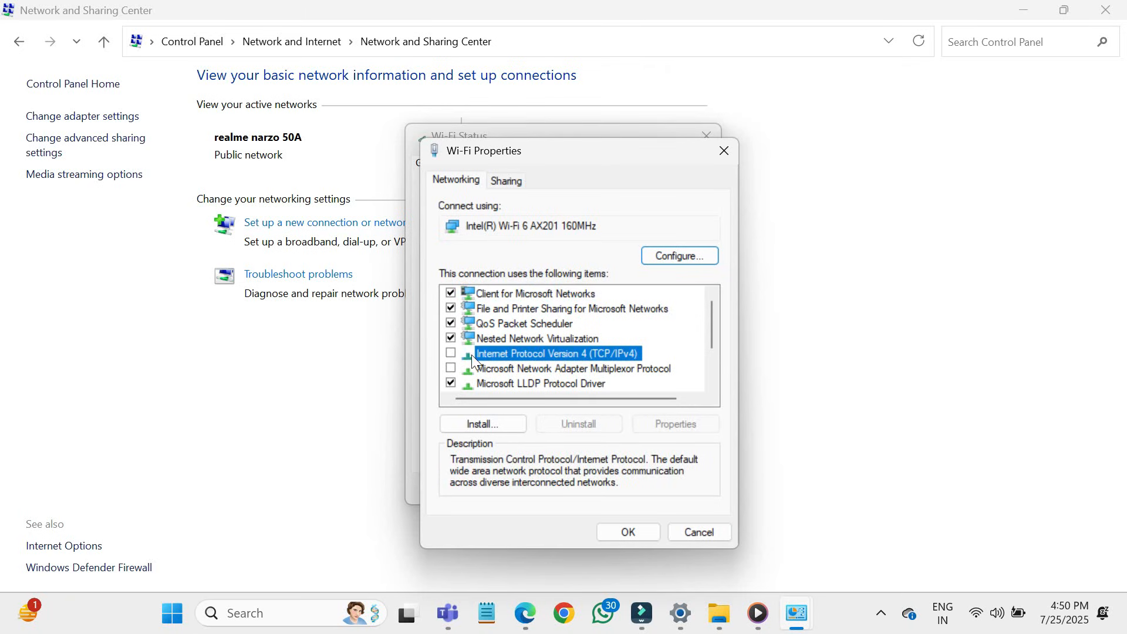
{"action": "left_click", "coordinate": [450, 352]}
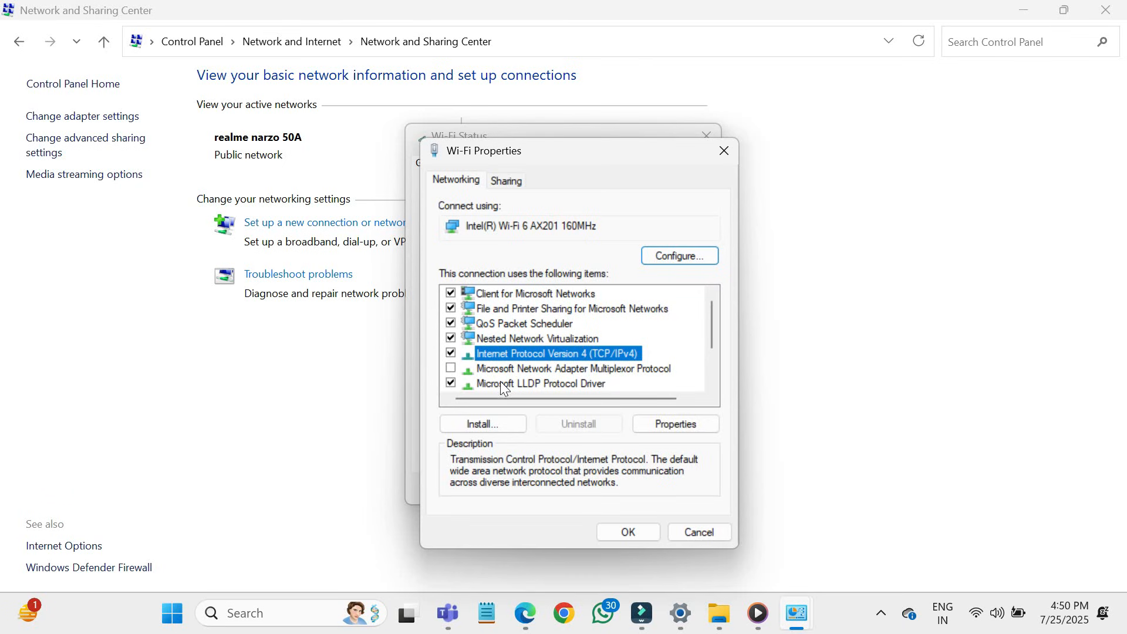
{"action": "left_click", "coordinate": [673, 423]}
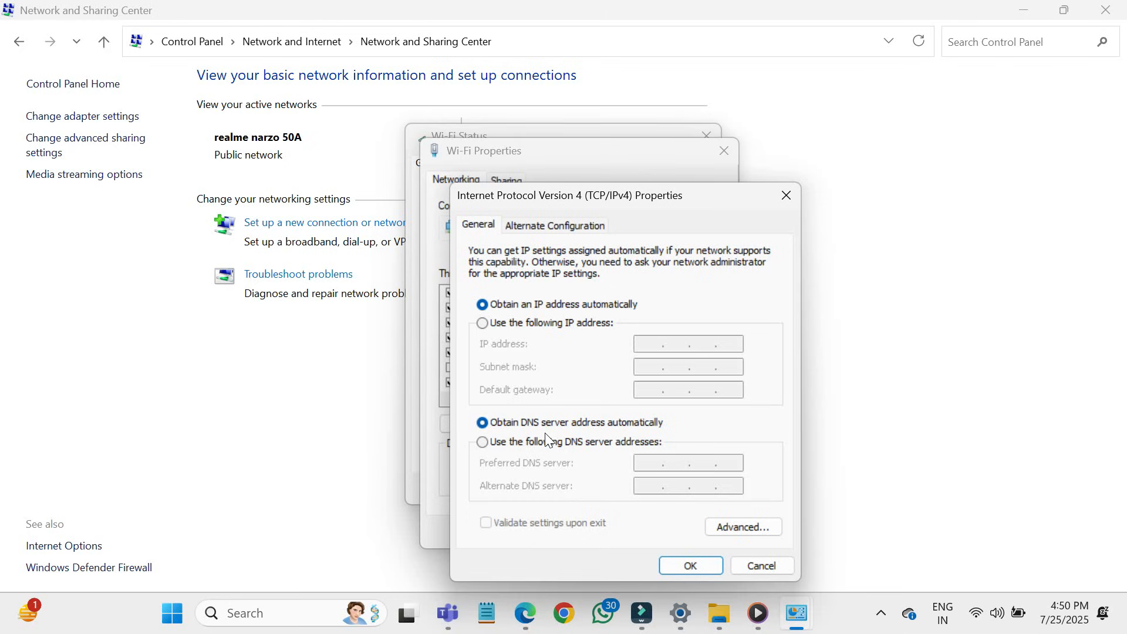
{"action": "left_click", "coordinate": [689, 565]}
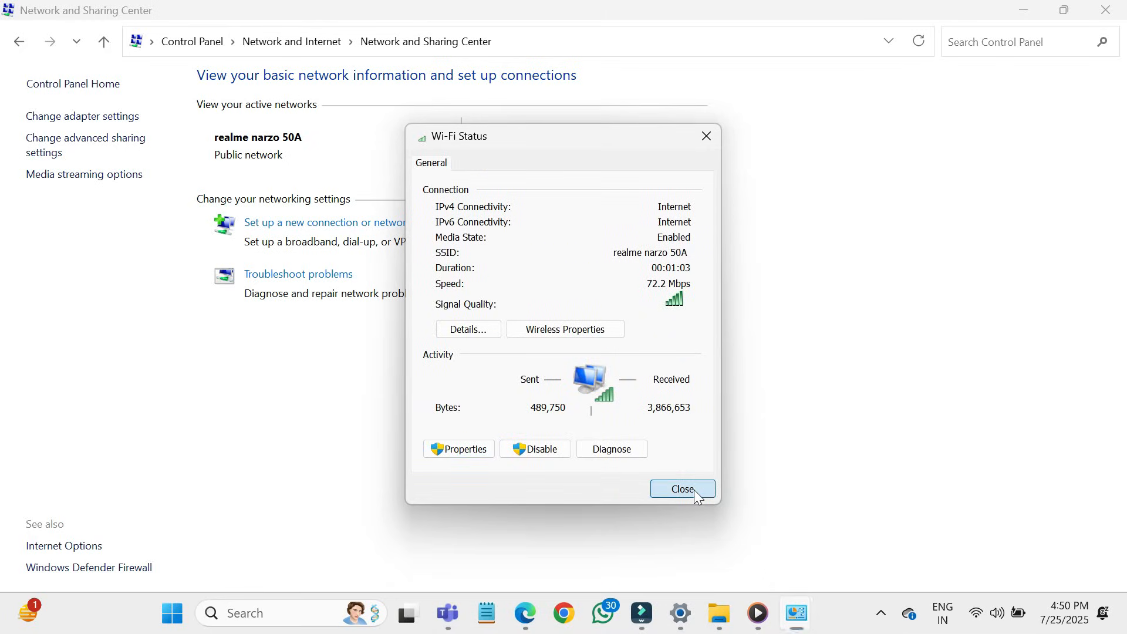
{"action": "left_click", "coordinate": [681, 489]}
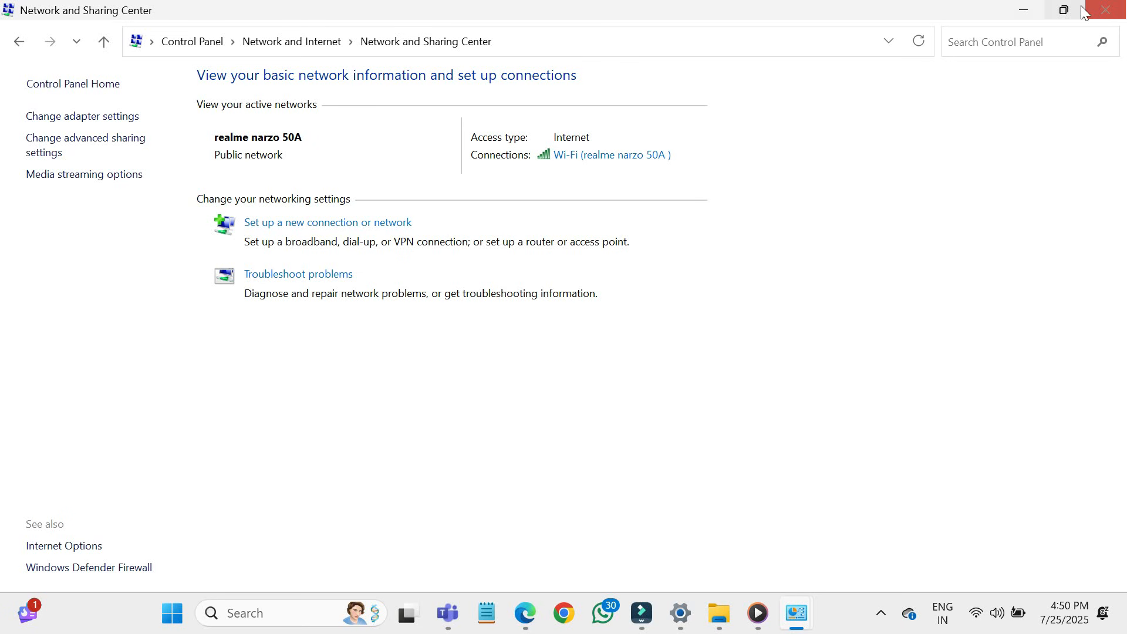
{"action": "left_click", "coordinate": [1105, 9]}
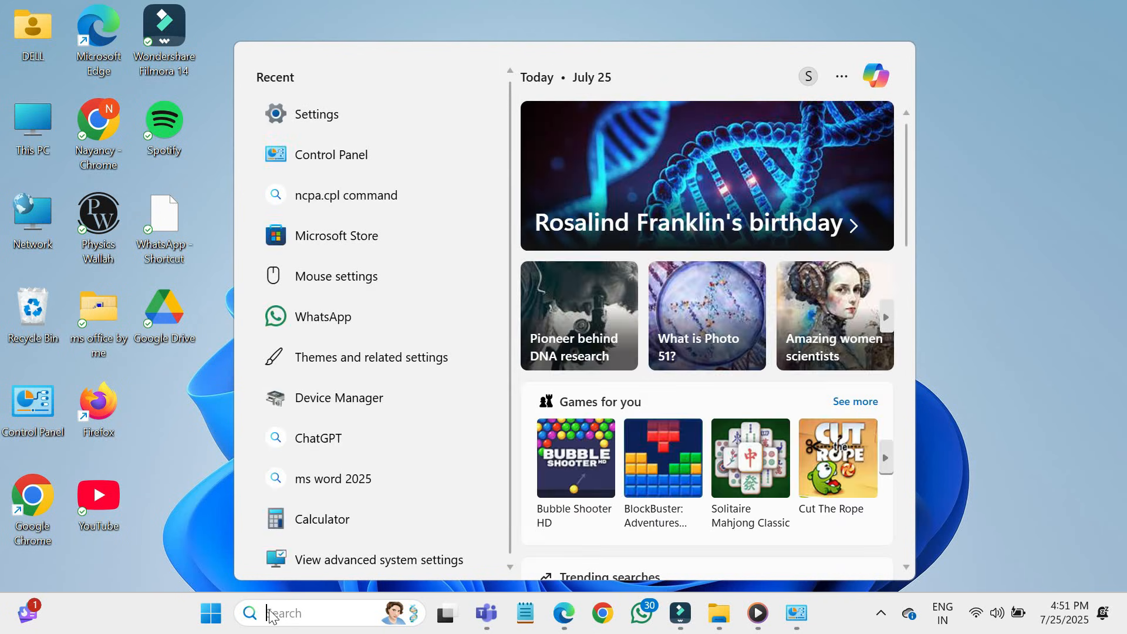
Launch the Internet Connections troubleshooter from search and look up Settings
{"action": "type", "text": "network t"}
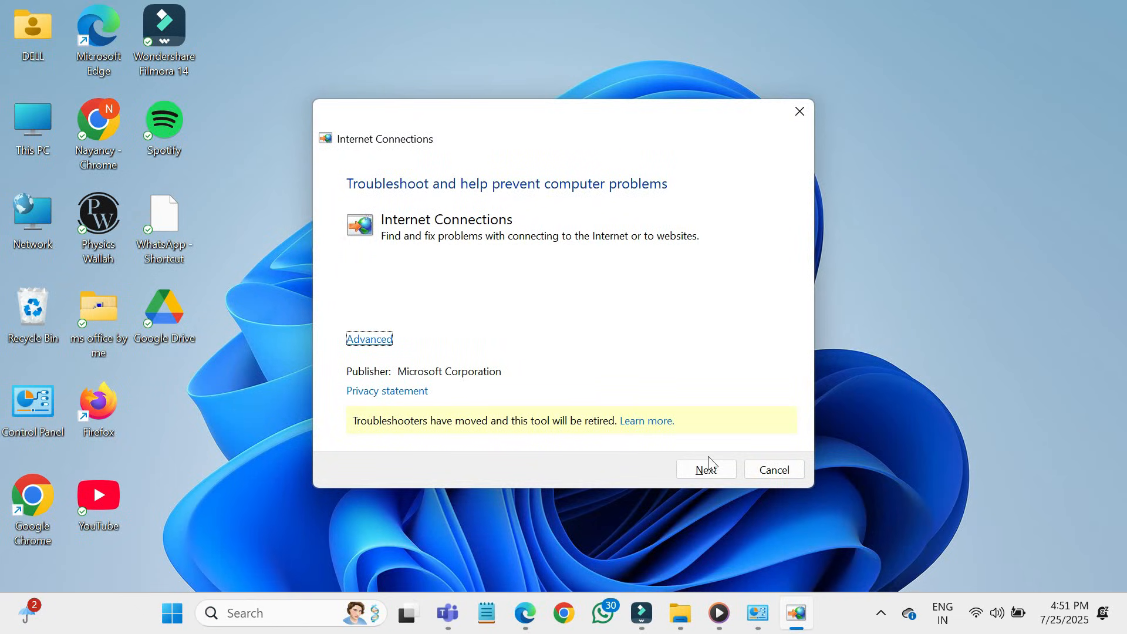
{"action": "left_click", "coordinate": [705, 470]}
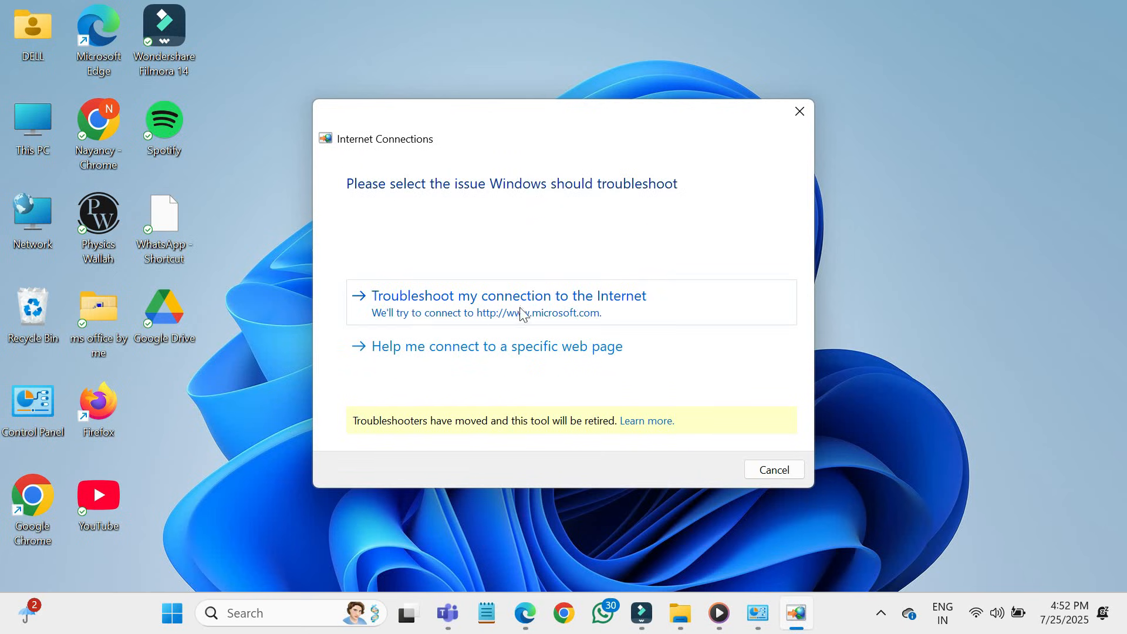
{"action": "type", "text": "settings"}
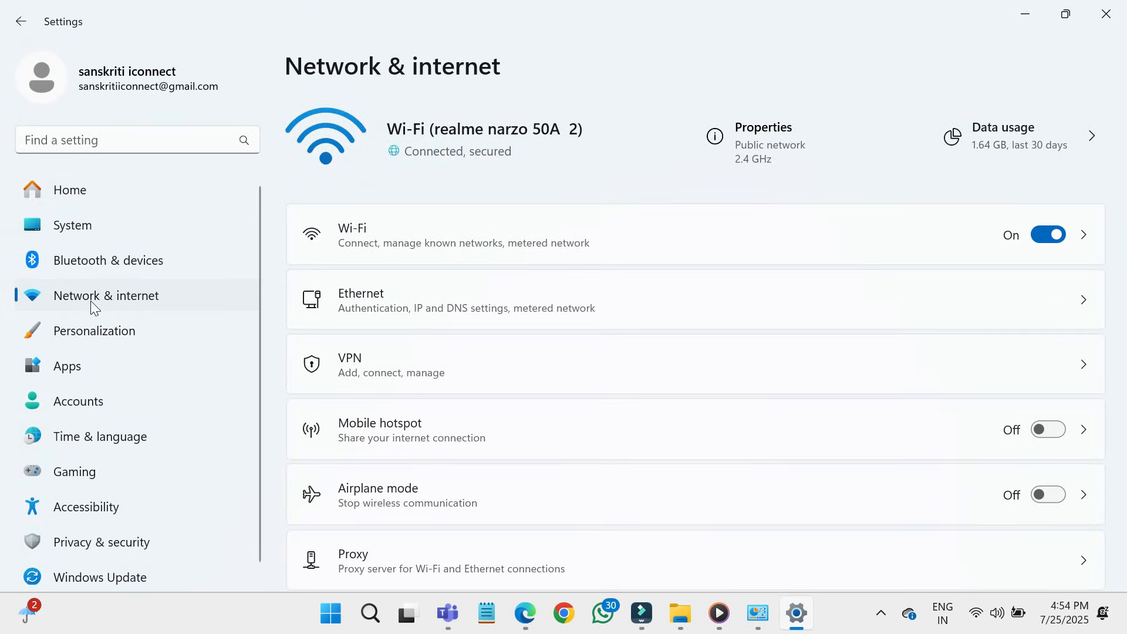
Review the Network & internet page in Settings by scrolling through its options
{"action": "scroll", "scroll_direction": "down", "scroll_amount": 3}
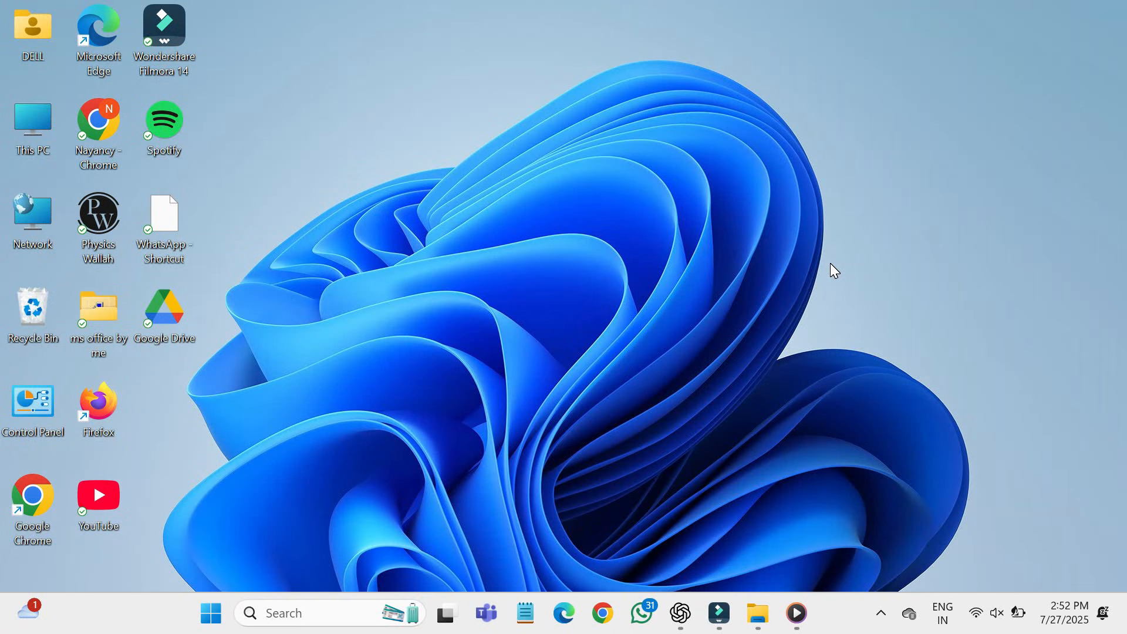
{"action": "mouse_move", "coordinate": [620, 202]}
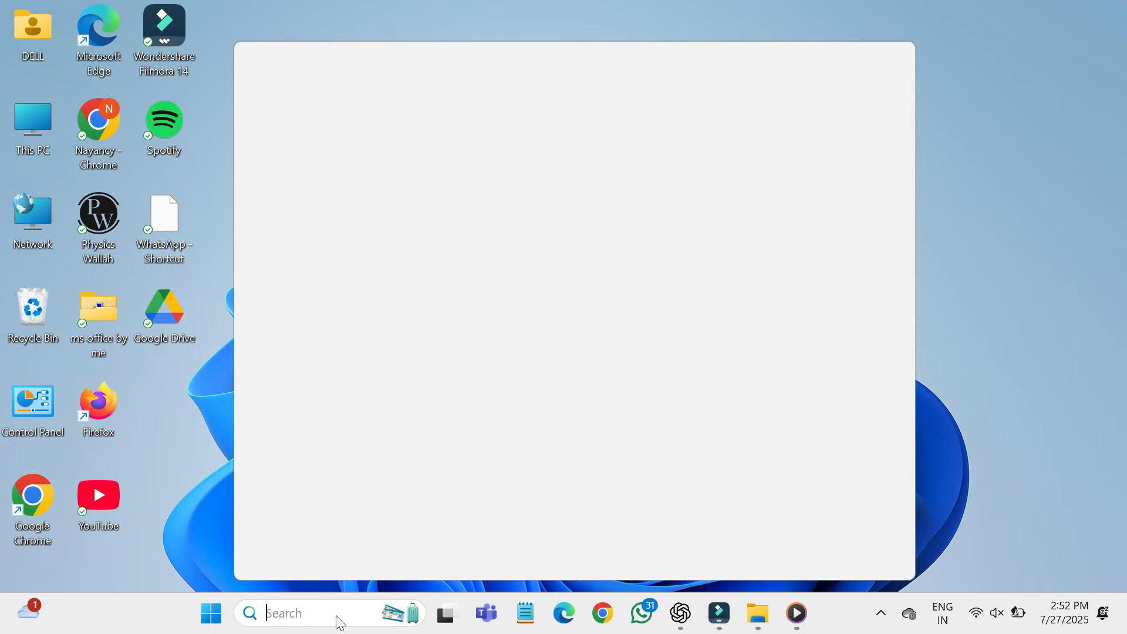
Change the Galaxy A06 9380 Wi-Fi network's profile type to Private network
{"action": "type", "text": "settings"}
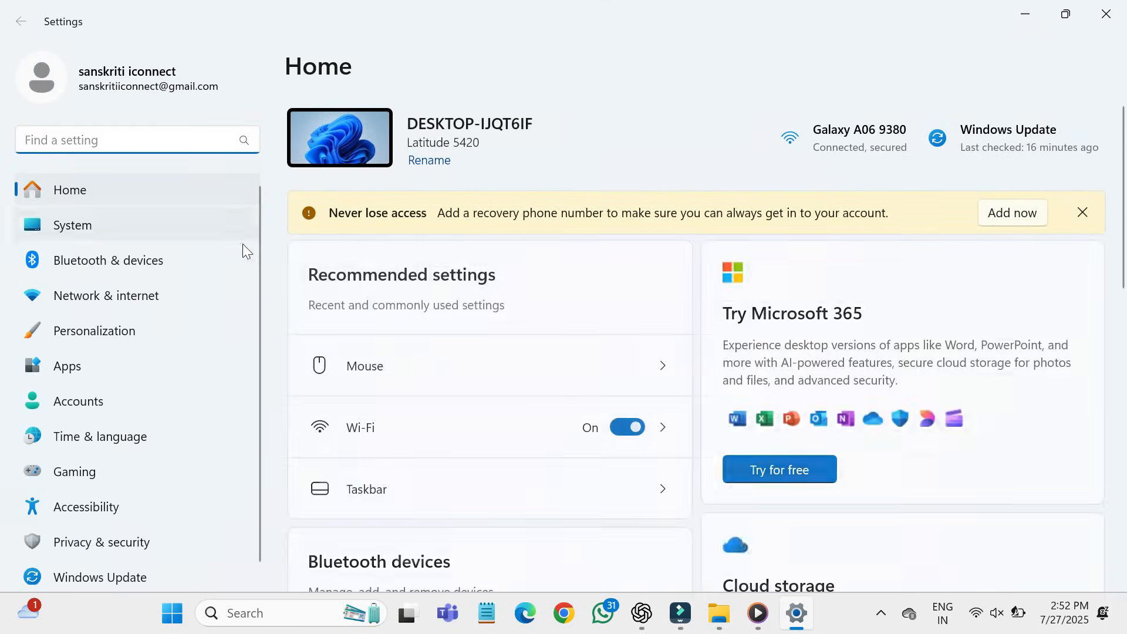
{"action": "left_click", "coordinate": [105, 296]}
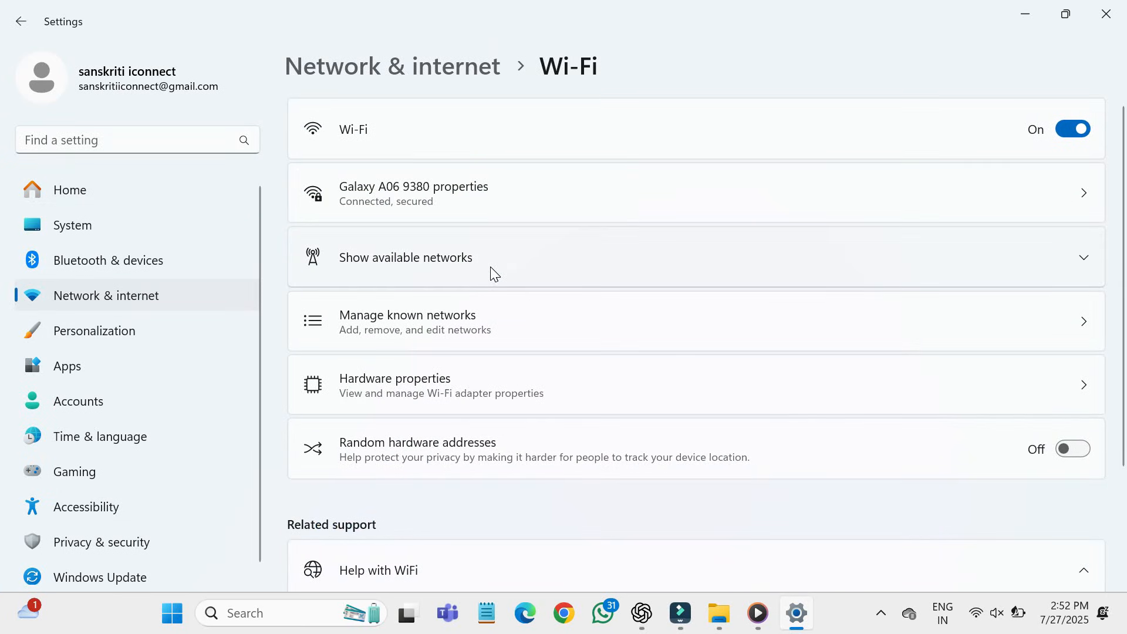
{"action": "mouse_move", "coordinate": [640, 198]}
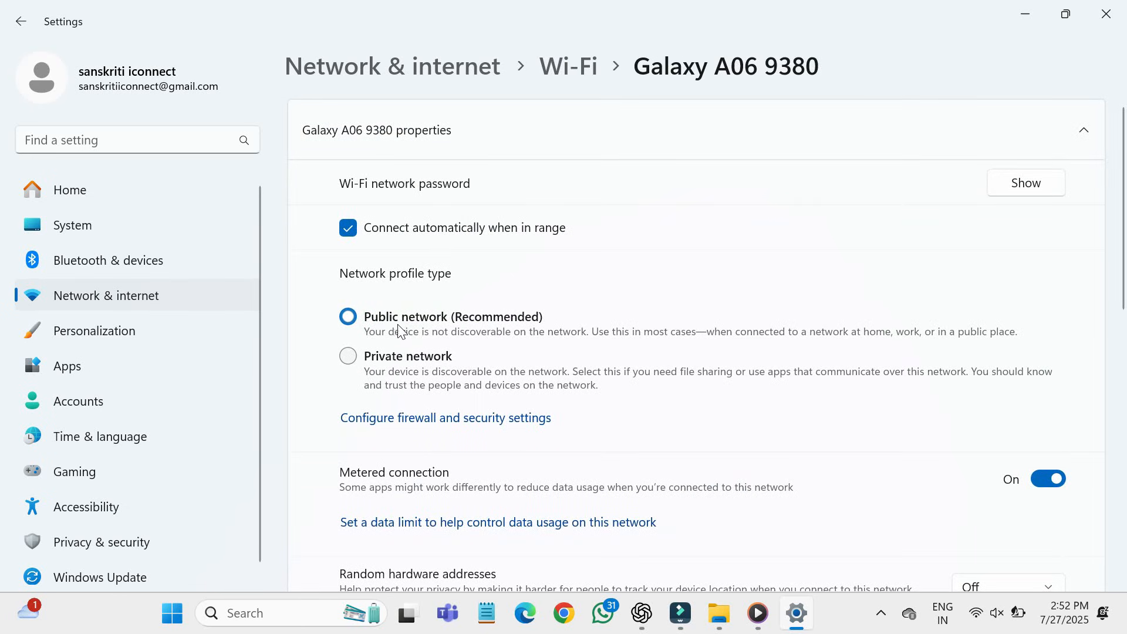
{"action": "left_click", "coordinate": [347, 355]}
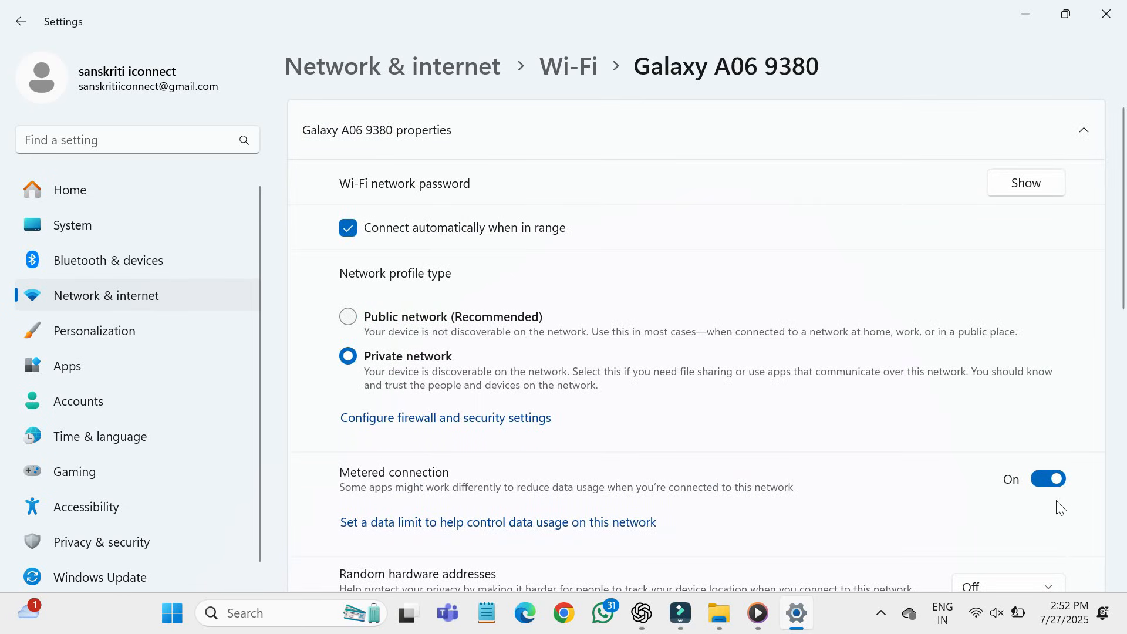